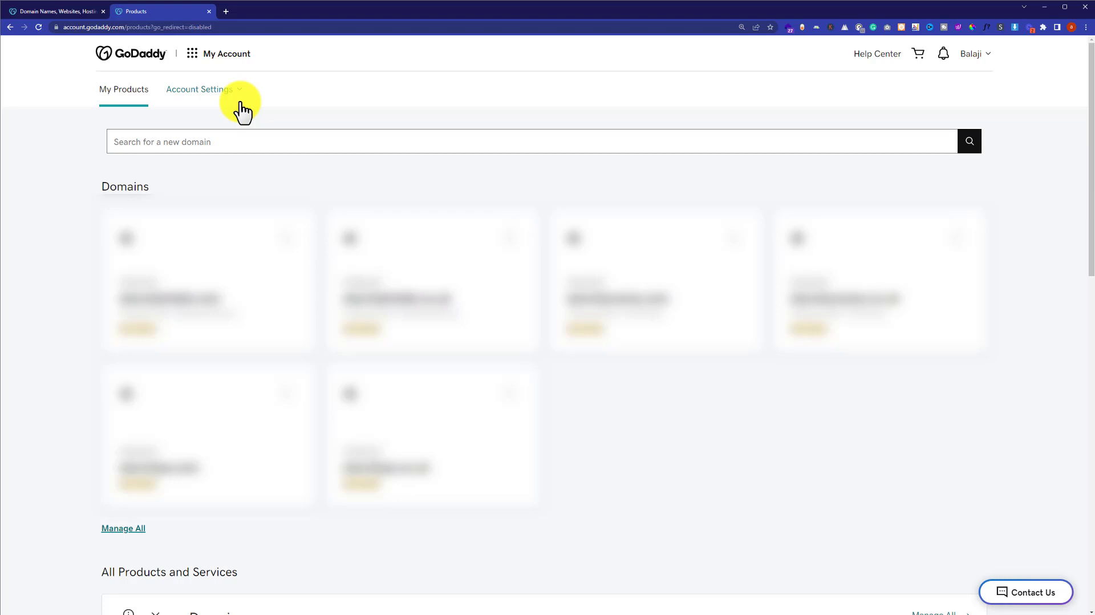
Step: Expand Web Hosting under All Products and manage the Economy Linux Hosting with cPanel plan
scroll("down", 3)
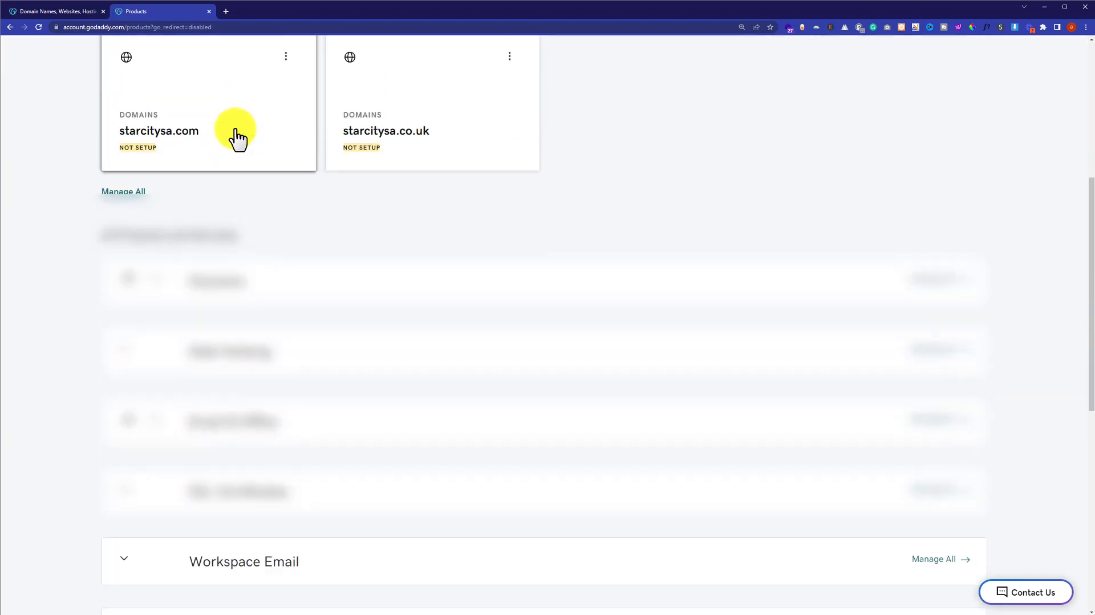
scroll("down", 3)
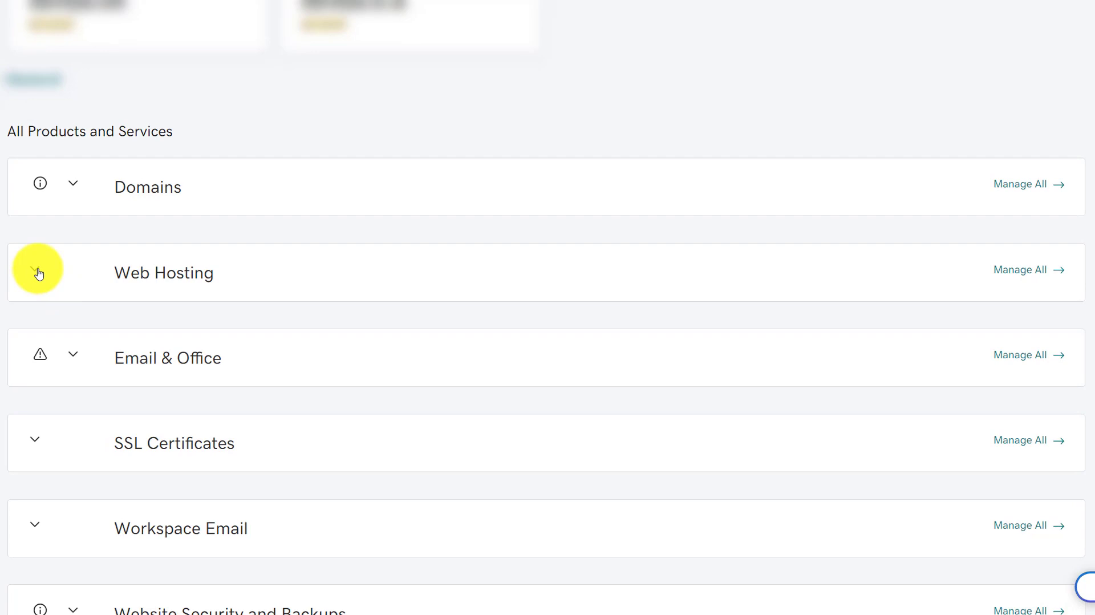
left_click(34, 271)
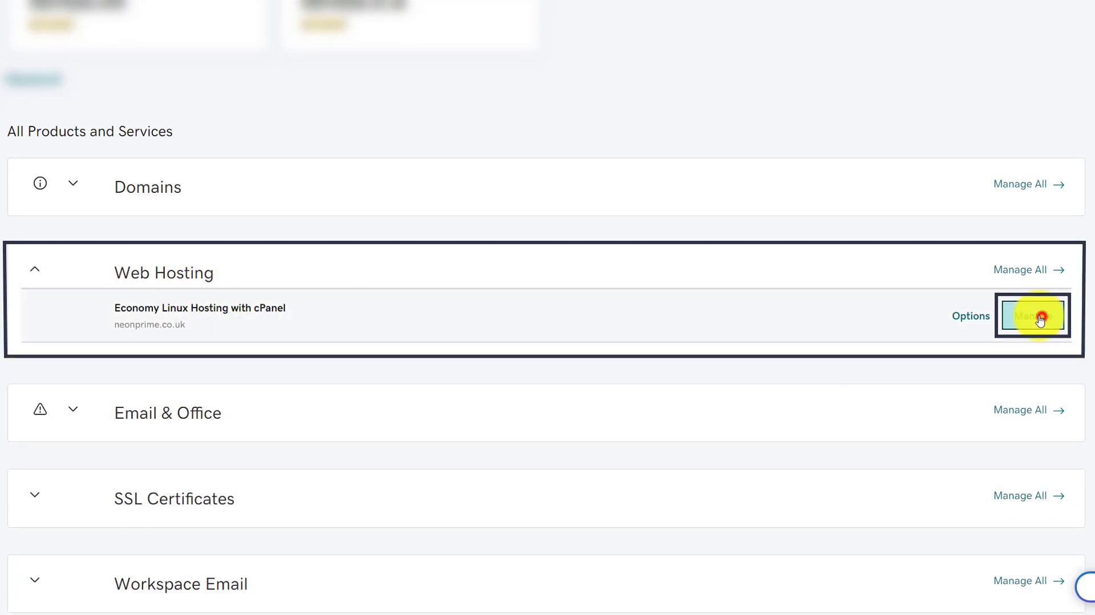
left_click(1032, 315)
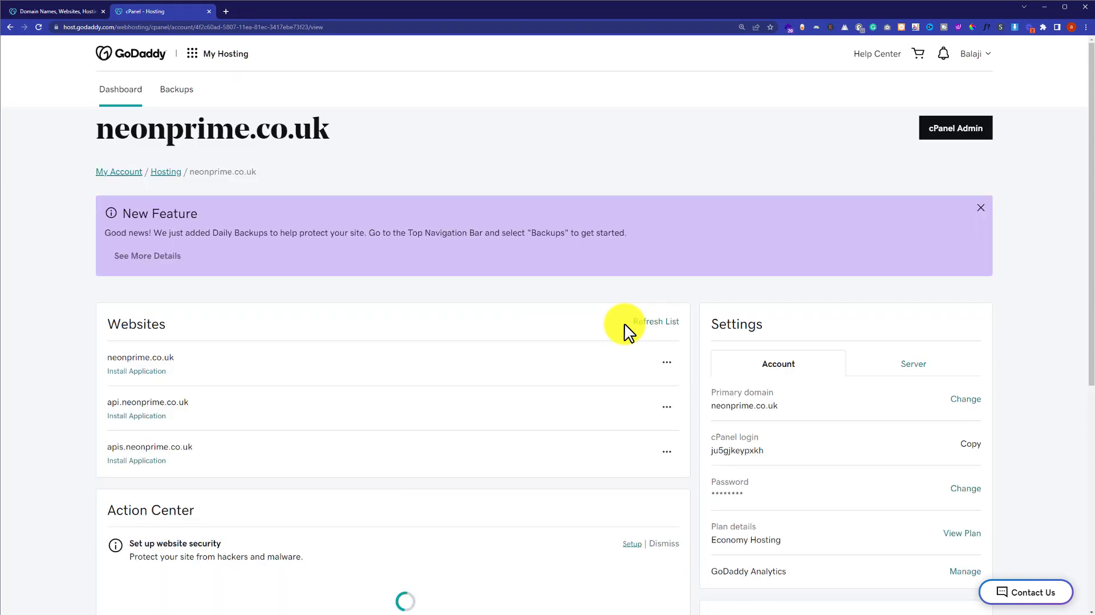
mouse_move(602, 329)
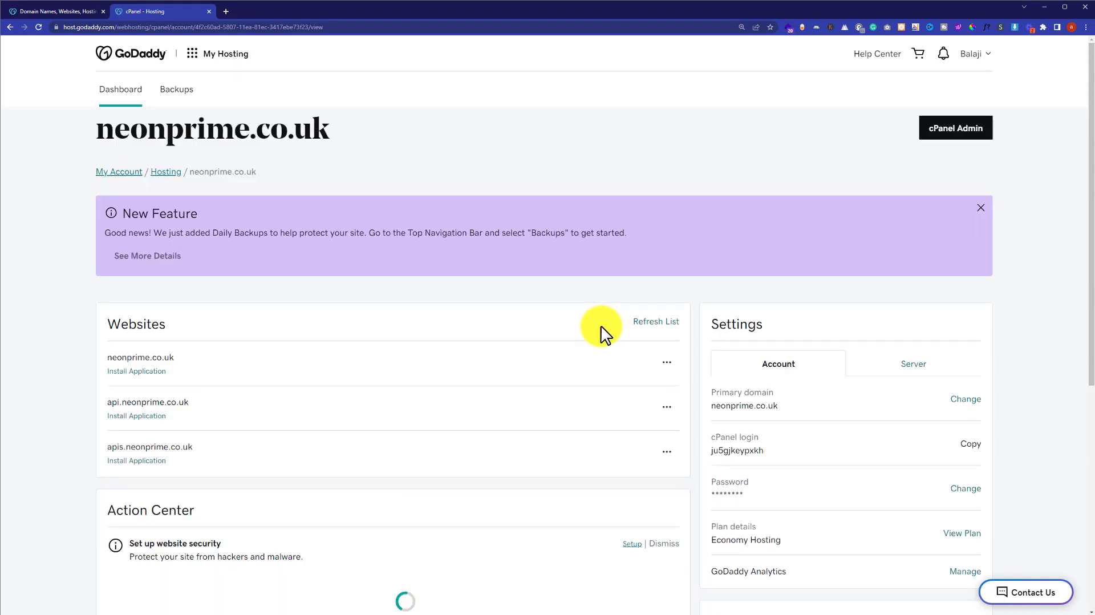
Step: Start Reset Account from Hosting Plan Actions for neonprime.co.uk
scroll("down", 3)
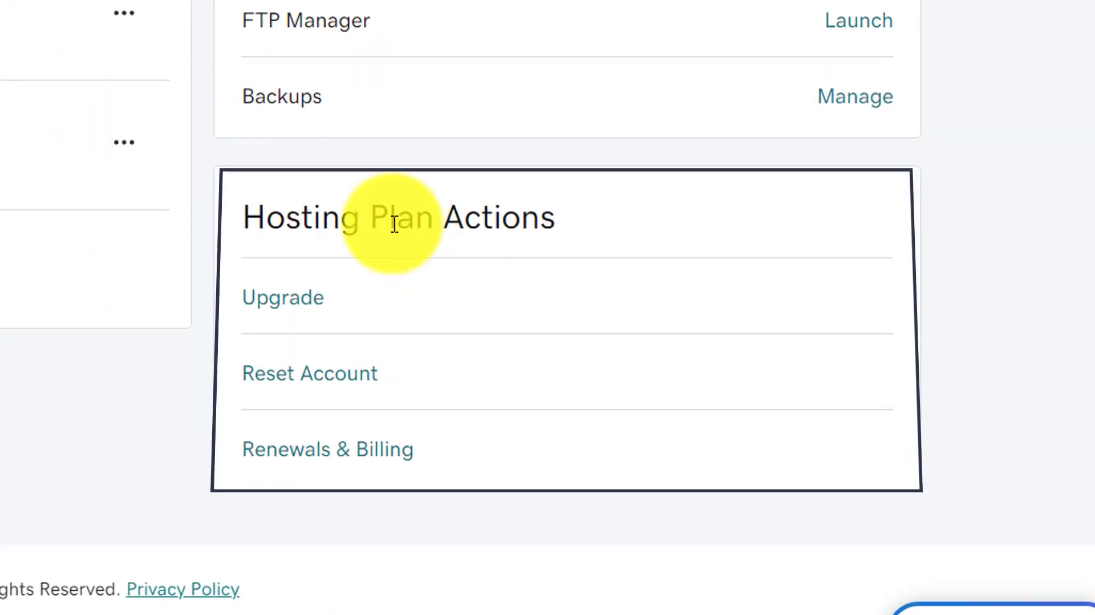
double_click(398, 217)
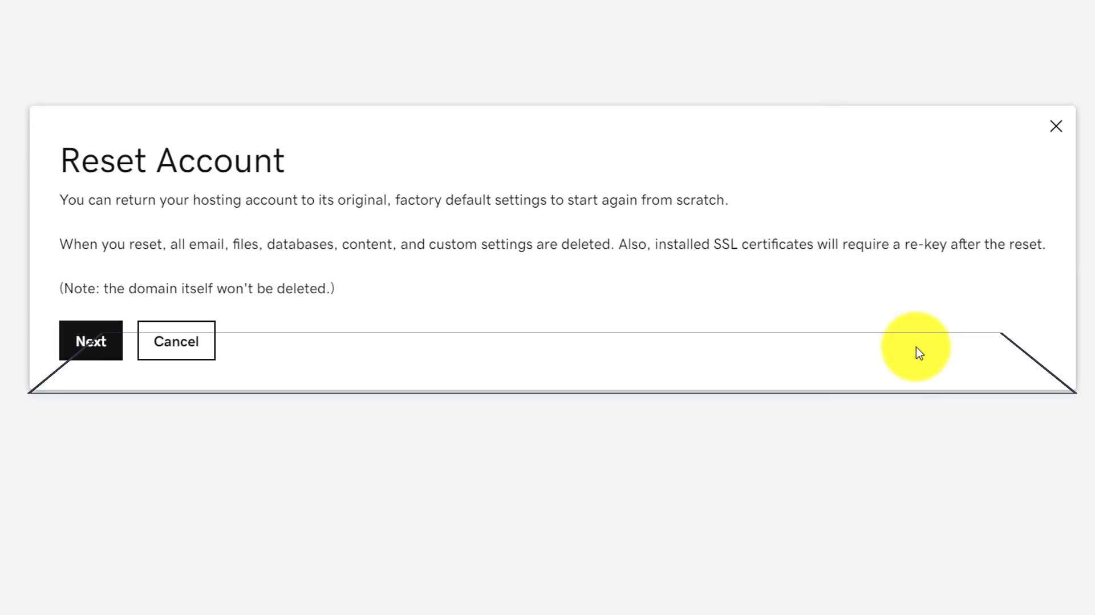
Step: Proceed to the confirmation step and enter 'reset' in the confirmation field without submitting
left_click(90, 342)
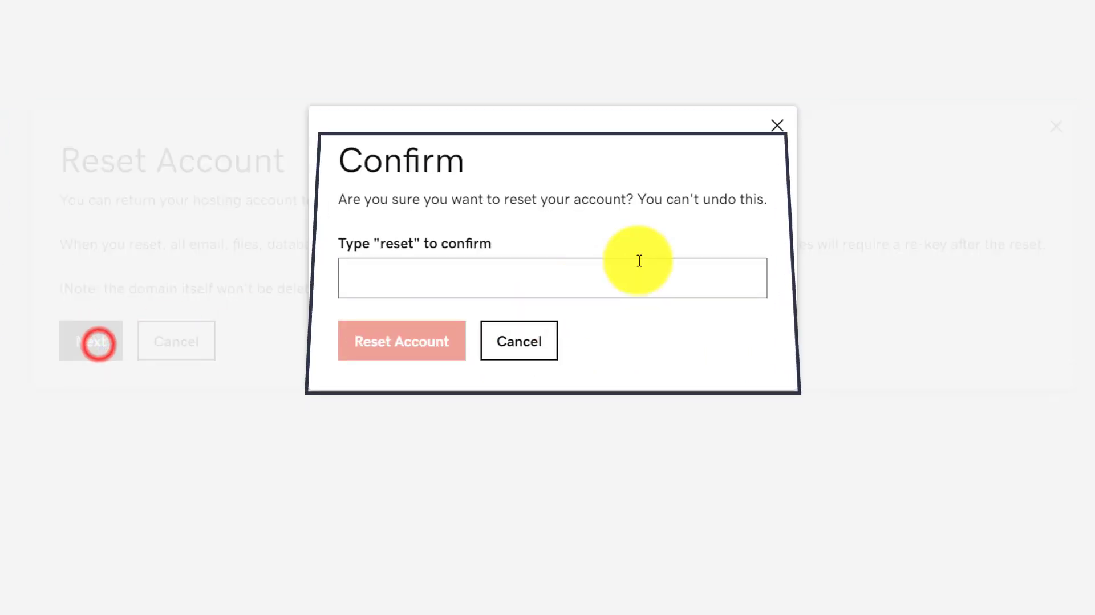
mouse_move(596, 231)
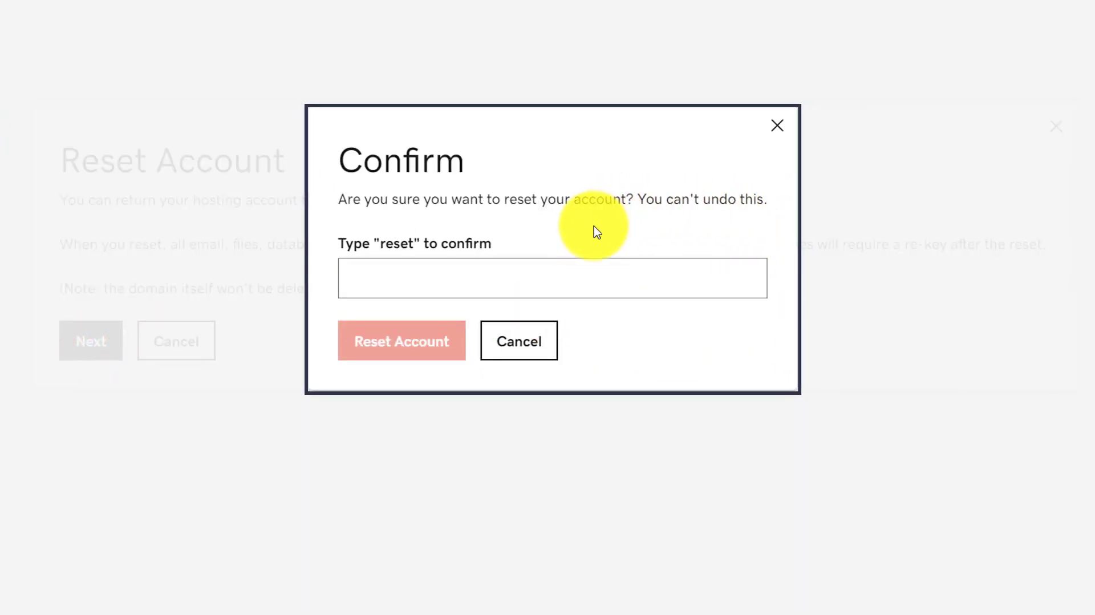
left_click(552, 278)
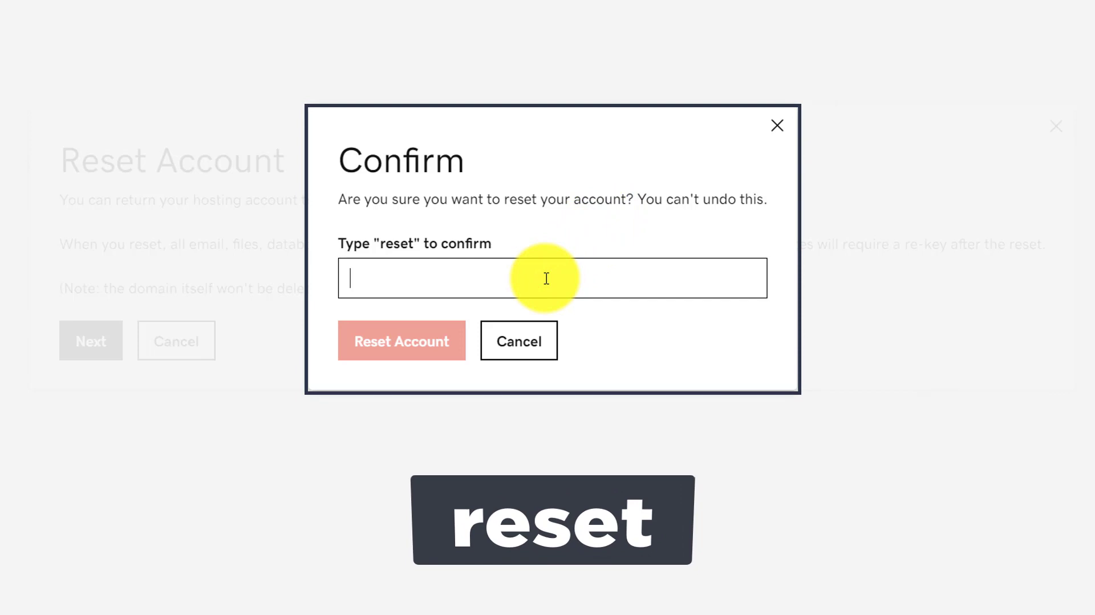
type("reset")
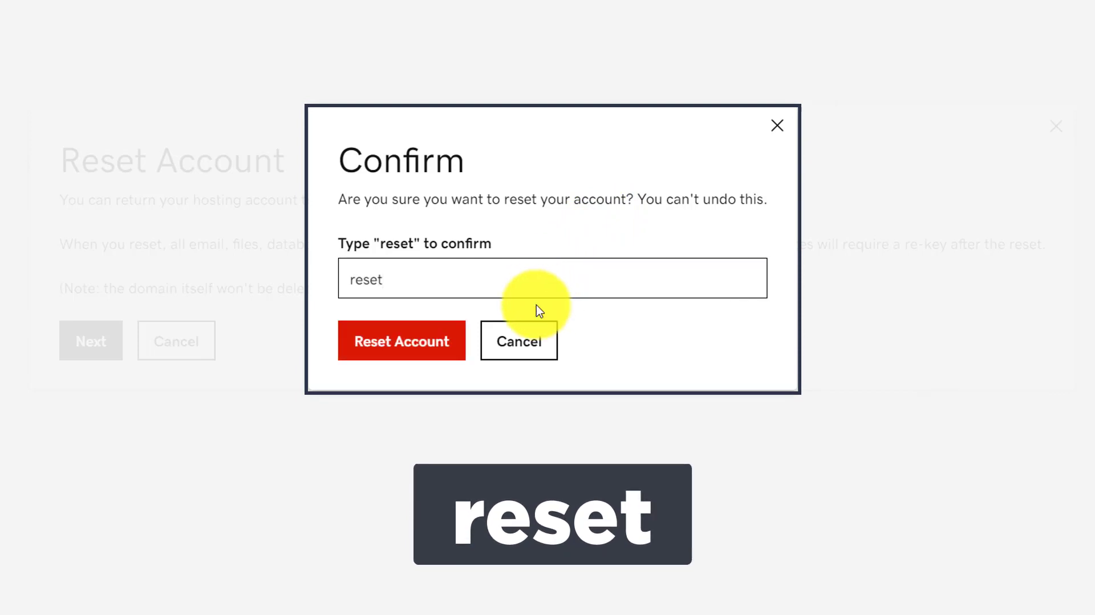
mouse_move(475, 380)
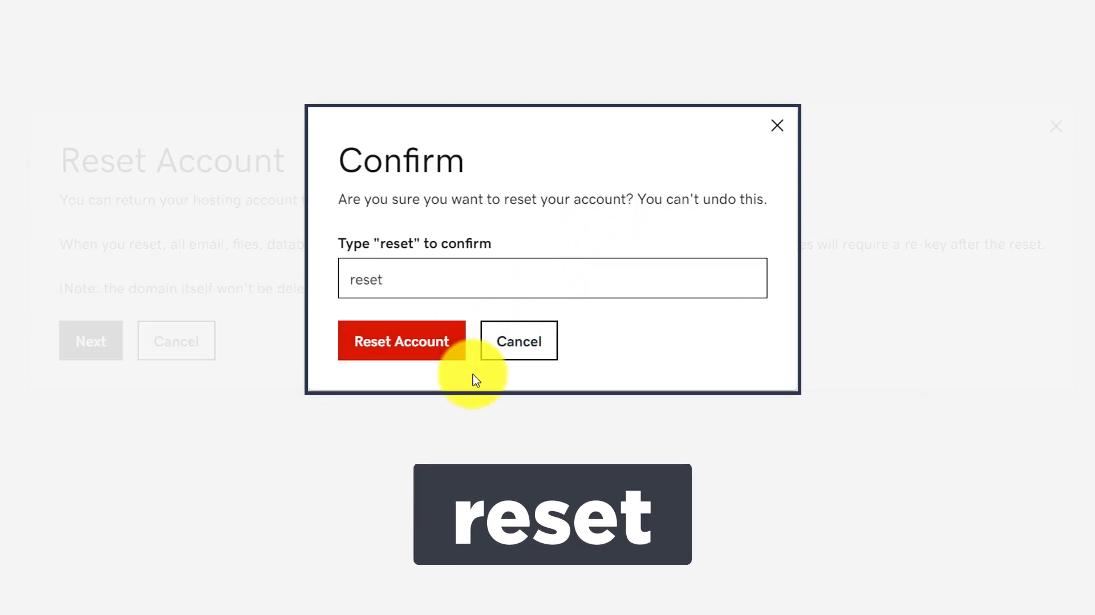